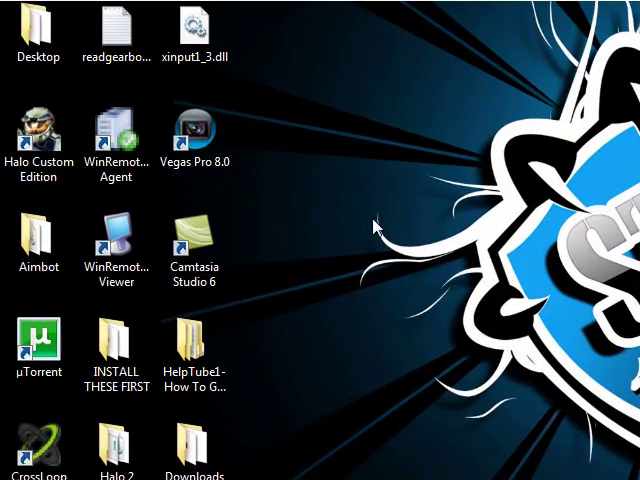
Launch Vegas Pro 8.0 from its desktop shortcut and dismiss the resulting crash report
{"action": "left_click", "coordinate": [196, 136]}
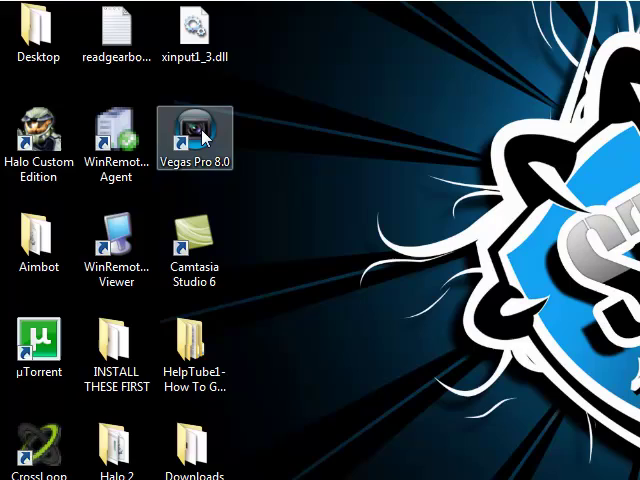
{"action": "double_click", "coordinate": [194, 136]}
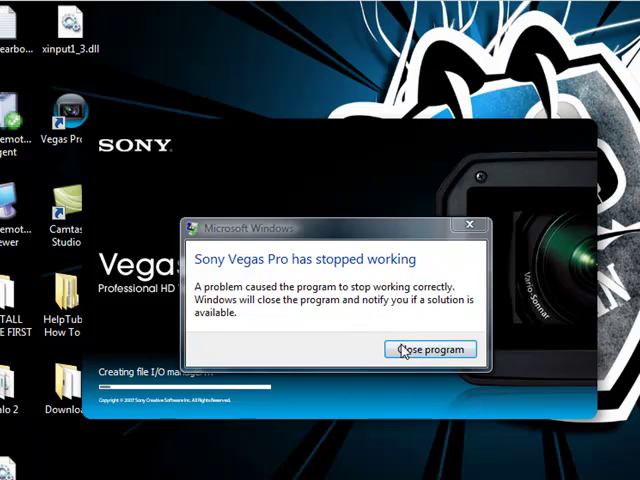
{"action": "left_click", "coordinate": [430, 348]}
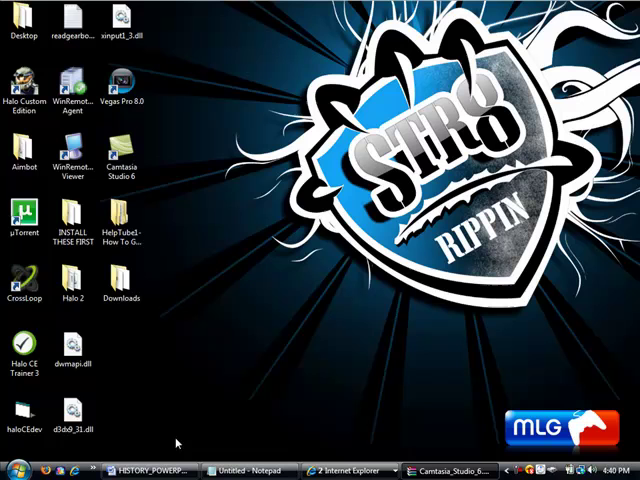
Reach the System settings through Start and Control Panel
{"action": "left_click", "coordinate": [12, 472]}
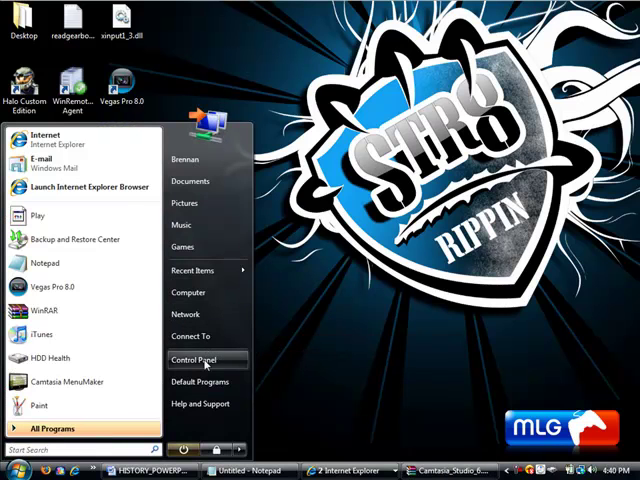
{"action": "left_click", "coordinate": [192, 360]}
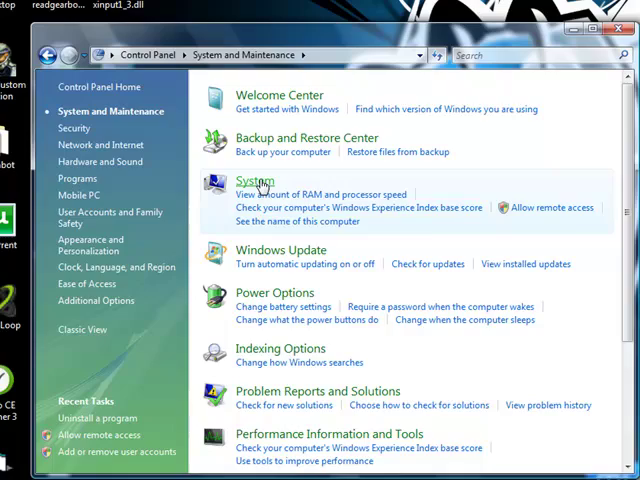
{"action": "left_click", "coordinate": [256, 180]}
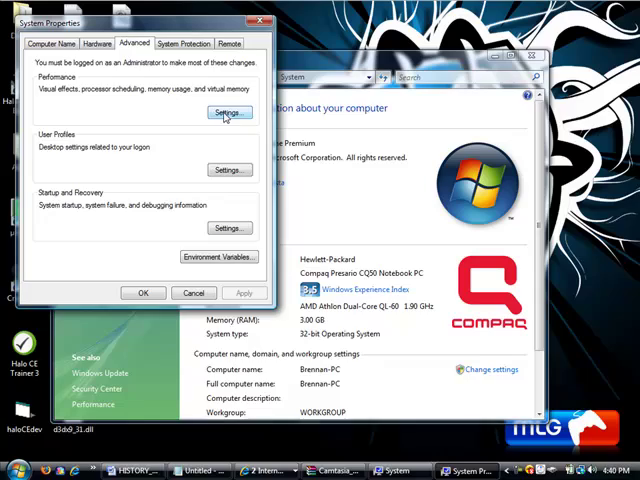
In Performance Options, enable DEP for all programs except selected ones and begin adding an exception
{"action": "left_click", "coordinate": [228, 112]}
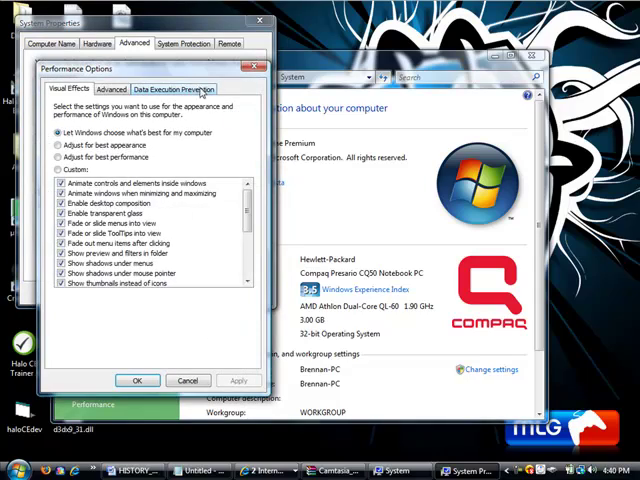
{"action": "left_click", "coordinate": [190, 76]}
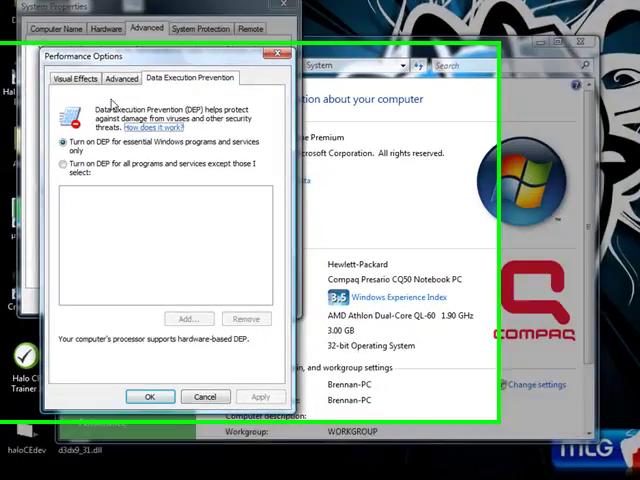
{"action": "left_click", "coordinate": [80, 152]}
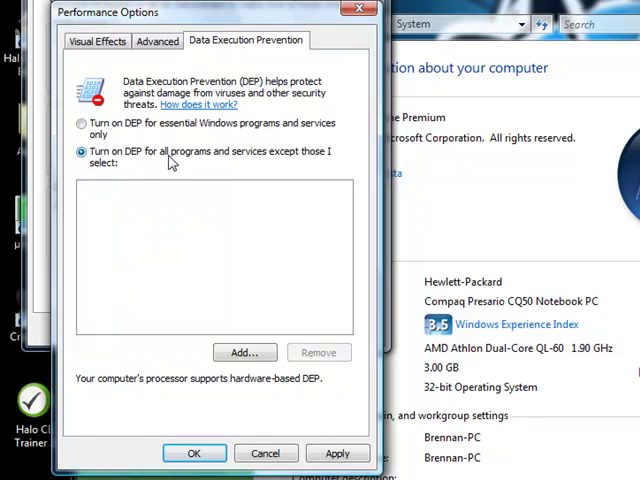
{"action": "mouse_move", "coordinate": [108, 196]}
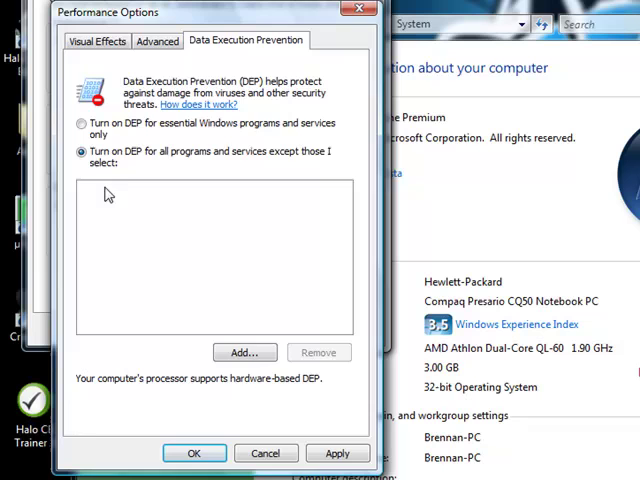
{"action": "left_click", "coordinate": [244, 352]}
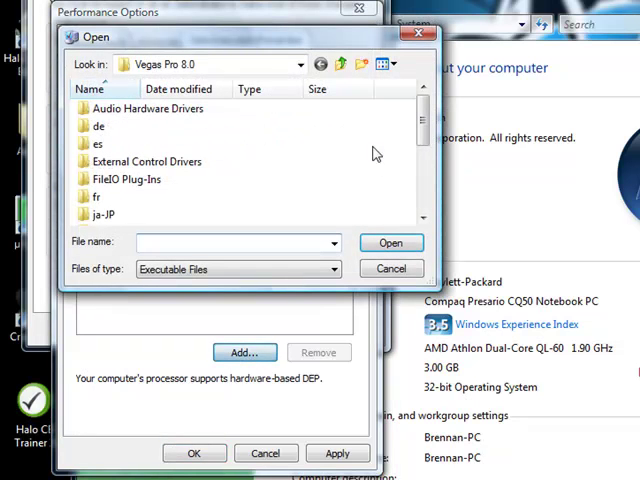
Browse to Program Files > Sony > Vegas Pro 8.0 and choose vegas80 as the exempted program
{"action": "left_click", "coordinate": [300, 64]}
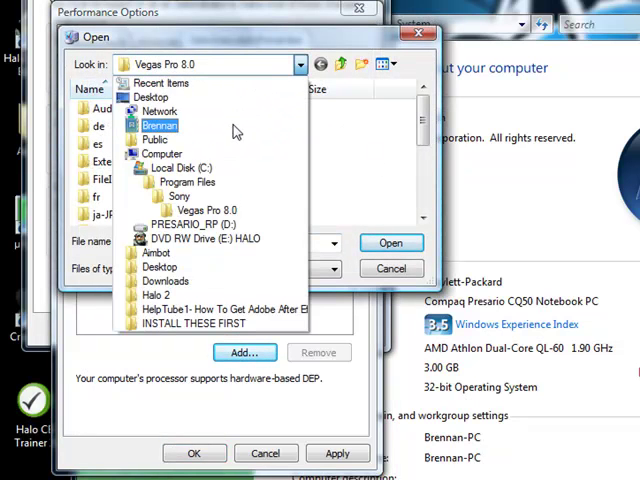
{"action": "left_click", "coordinate": [152, 96]}
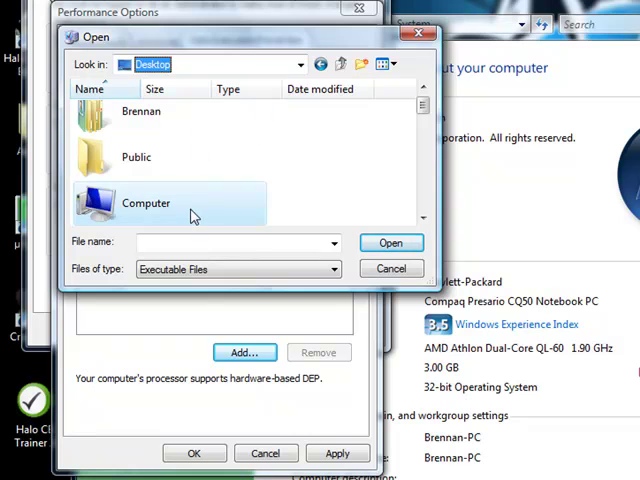
{"action": "double_click", "coordinate": [146, 204]}
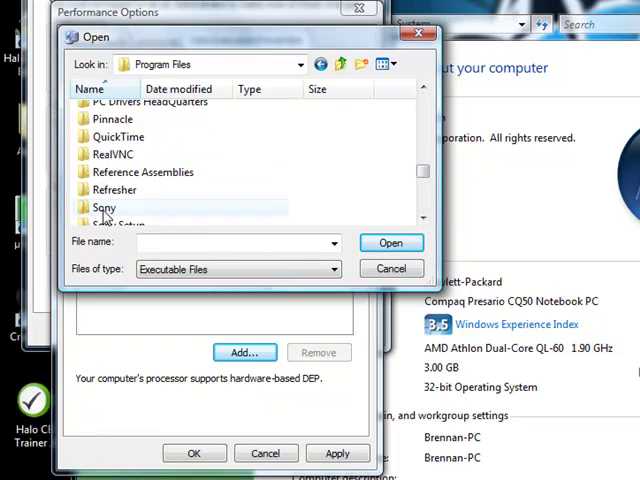
{"action": "double_click", "coordinate": [104, 208]}
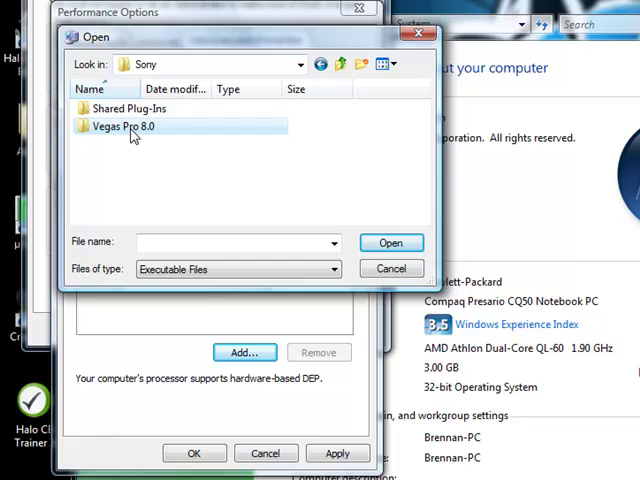
{"action": "double_click", "coordinate": [128, 126]}
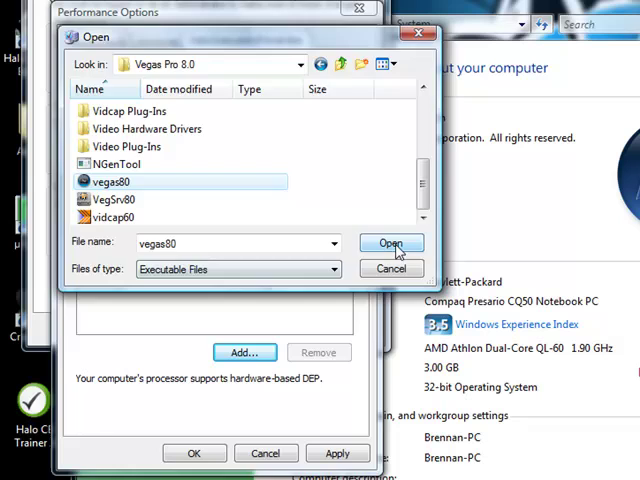
{"action": "left_click", "coordinate": [392, 244]}
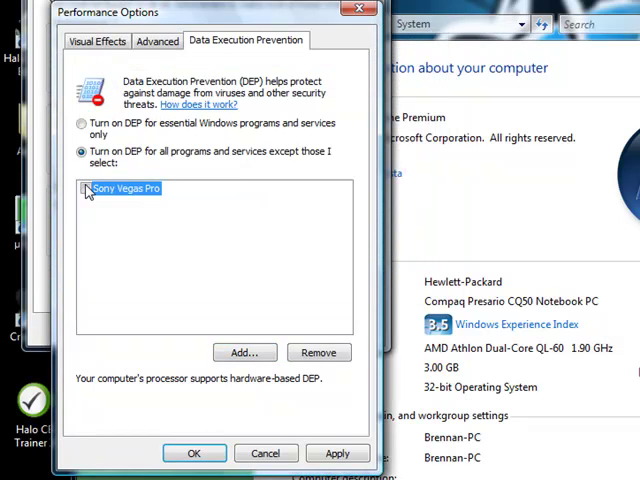
Apply the vegas80 DEP exception, acknowledge the restart notice and close Performance Options with OK
{"action": "left_click", "coordinate": [84, 188]}
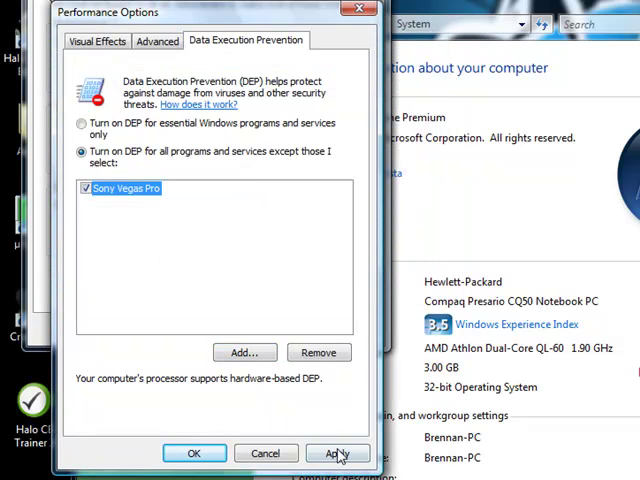
{"action": "left_click", "coordinate": [338, 452]}
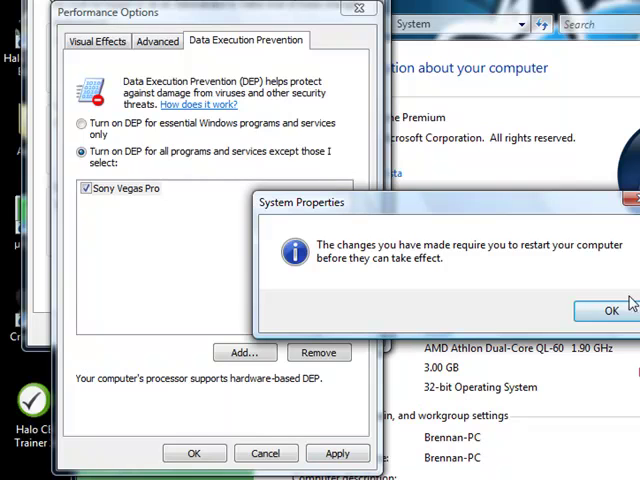
{"action": "left_click", "coordinate": [608, 310]}
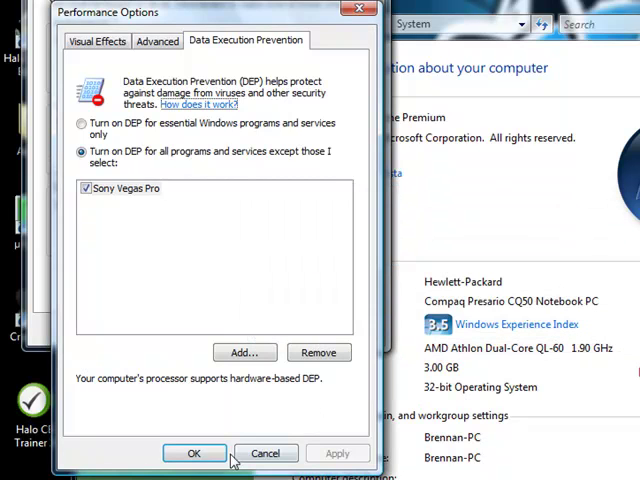
{"action": "left_click", "coordinate": [194, 452]}
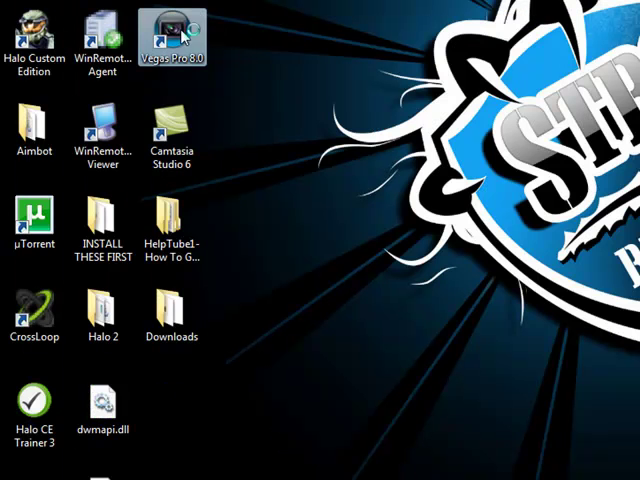
{"action": "double_click", "coordinate": [174, 30]}
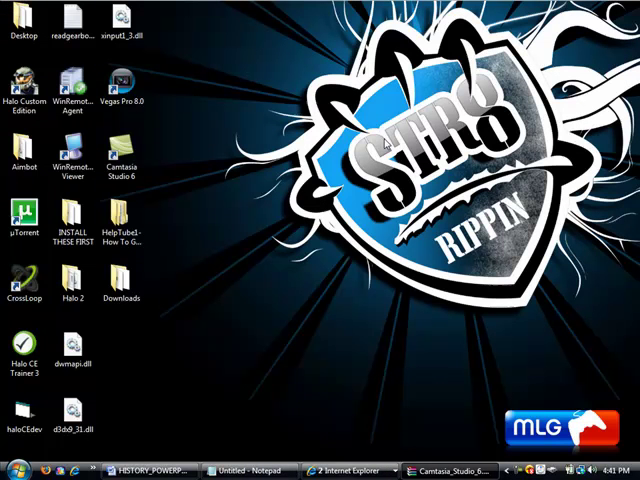
{"action": "mouse_move", "coordinate": [284, 184]}
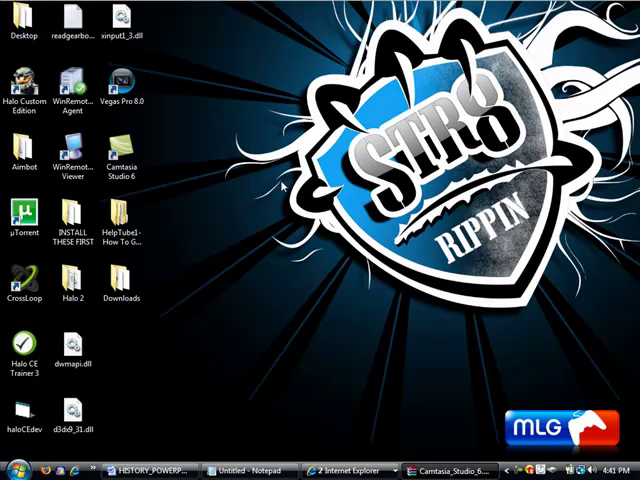